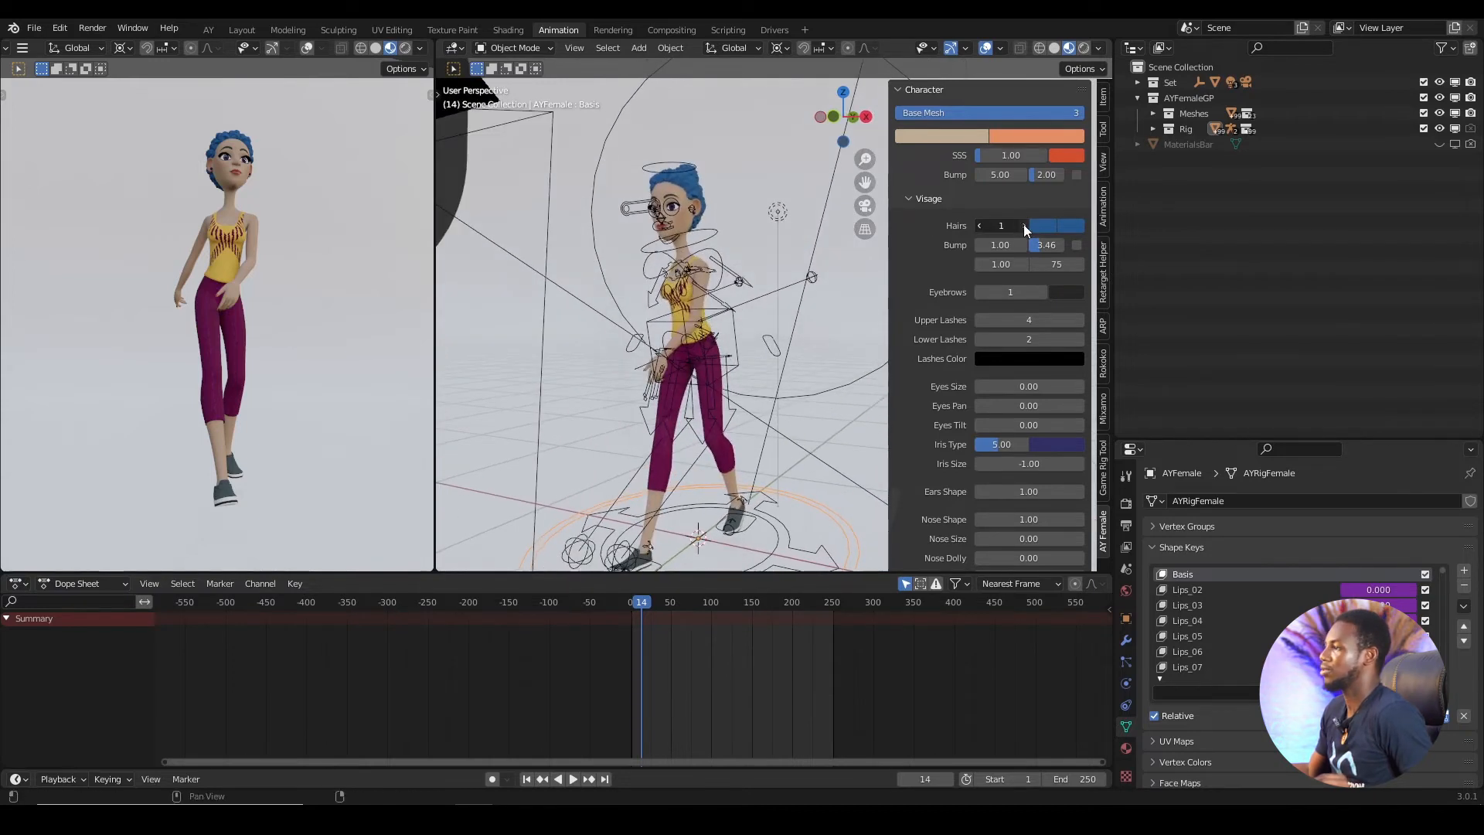
- Step the character's Hairs value up to style 9, the tall blue updo
click(1025, 225)
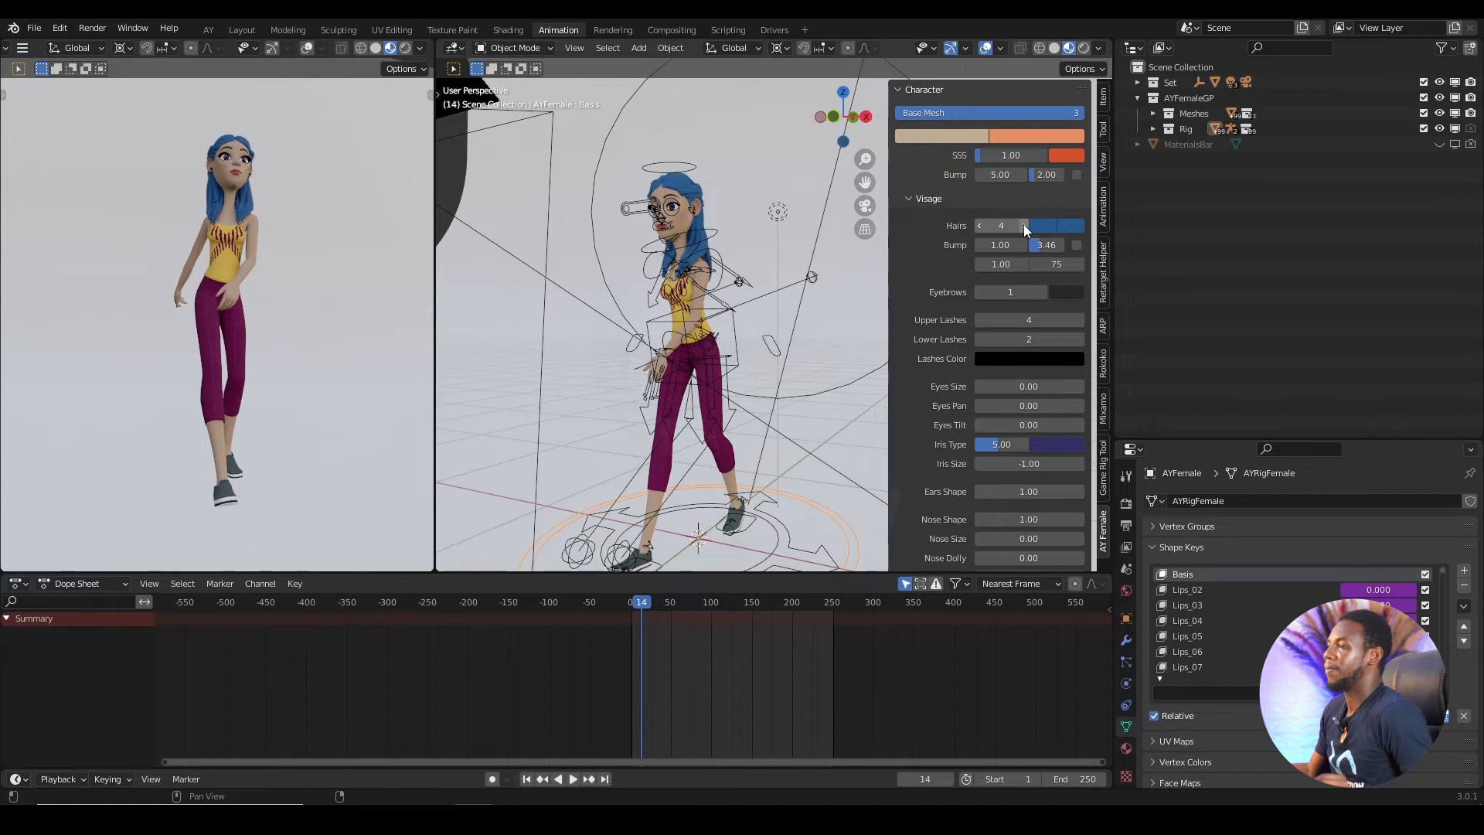
click(1027, 225)
text(9)
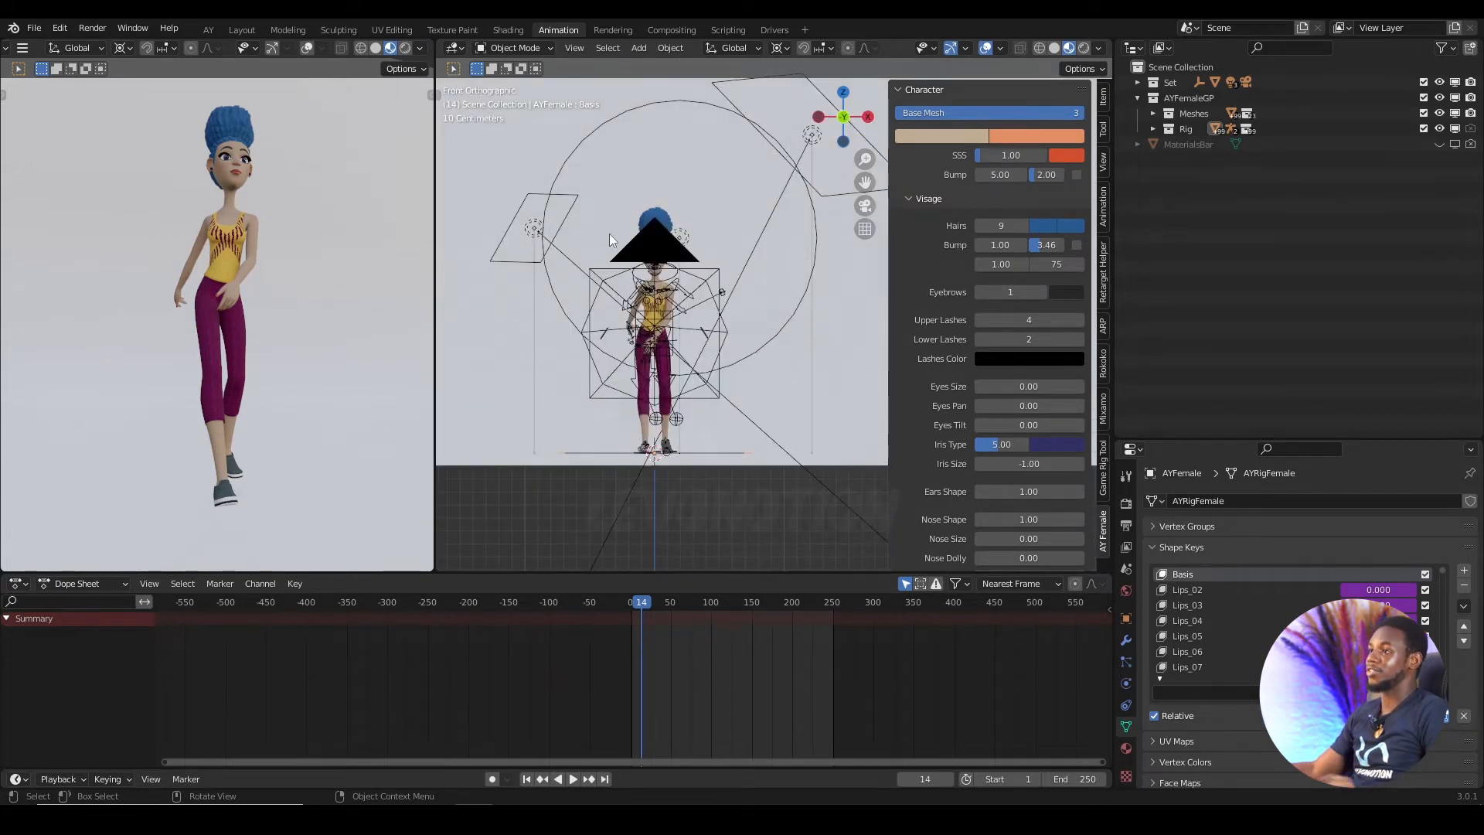
- Switch through Front to Right Orthographic view so the walking character is seen side-on
key(KP_1)
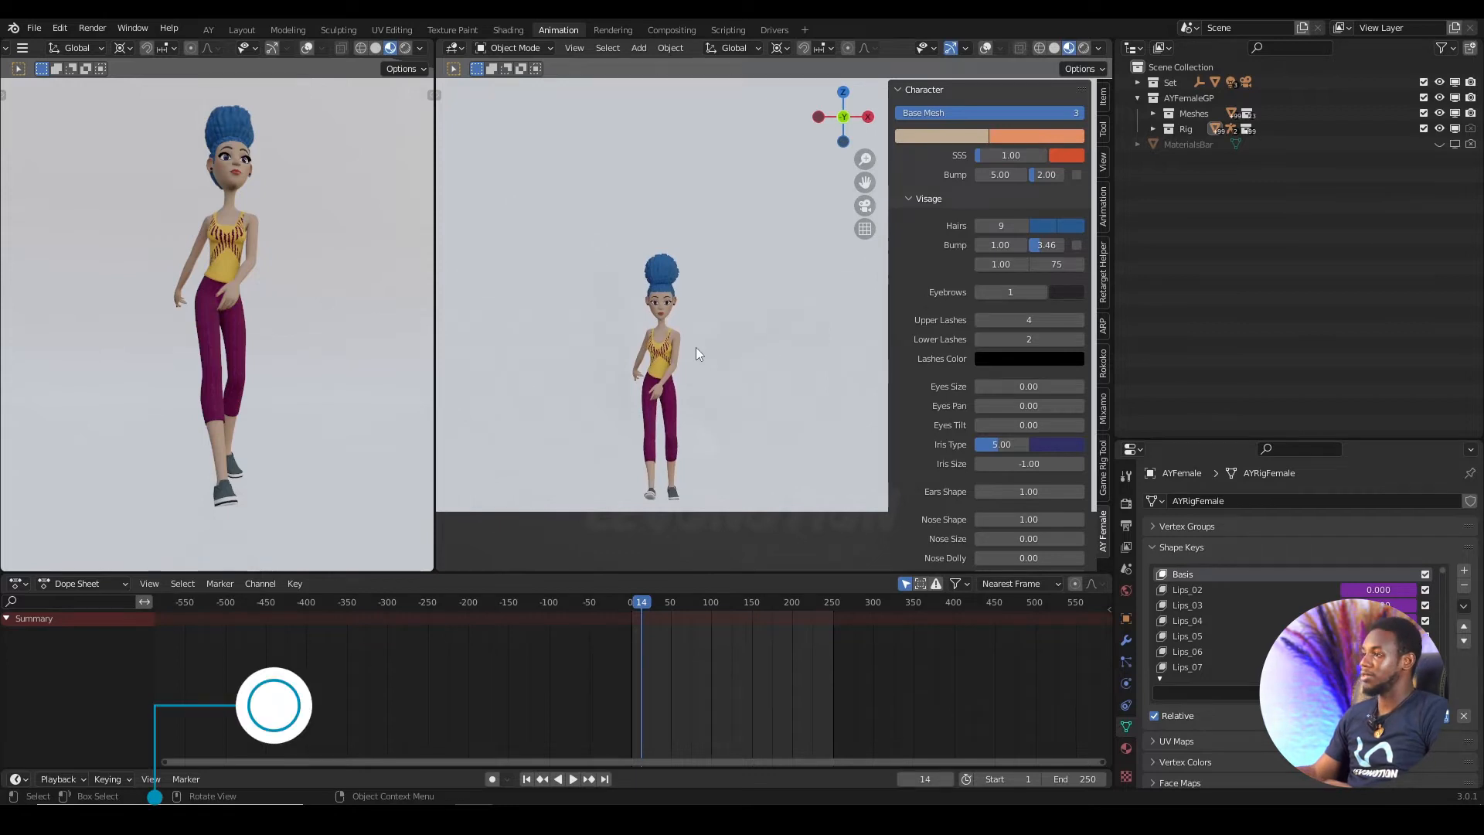
key(KP_3)
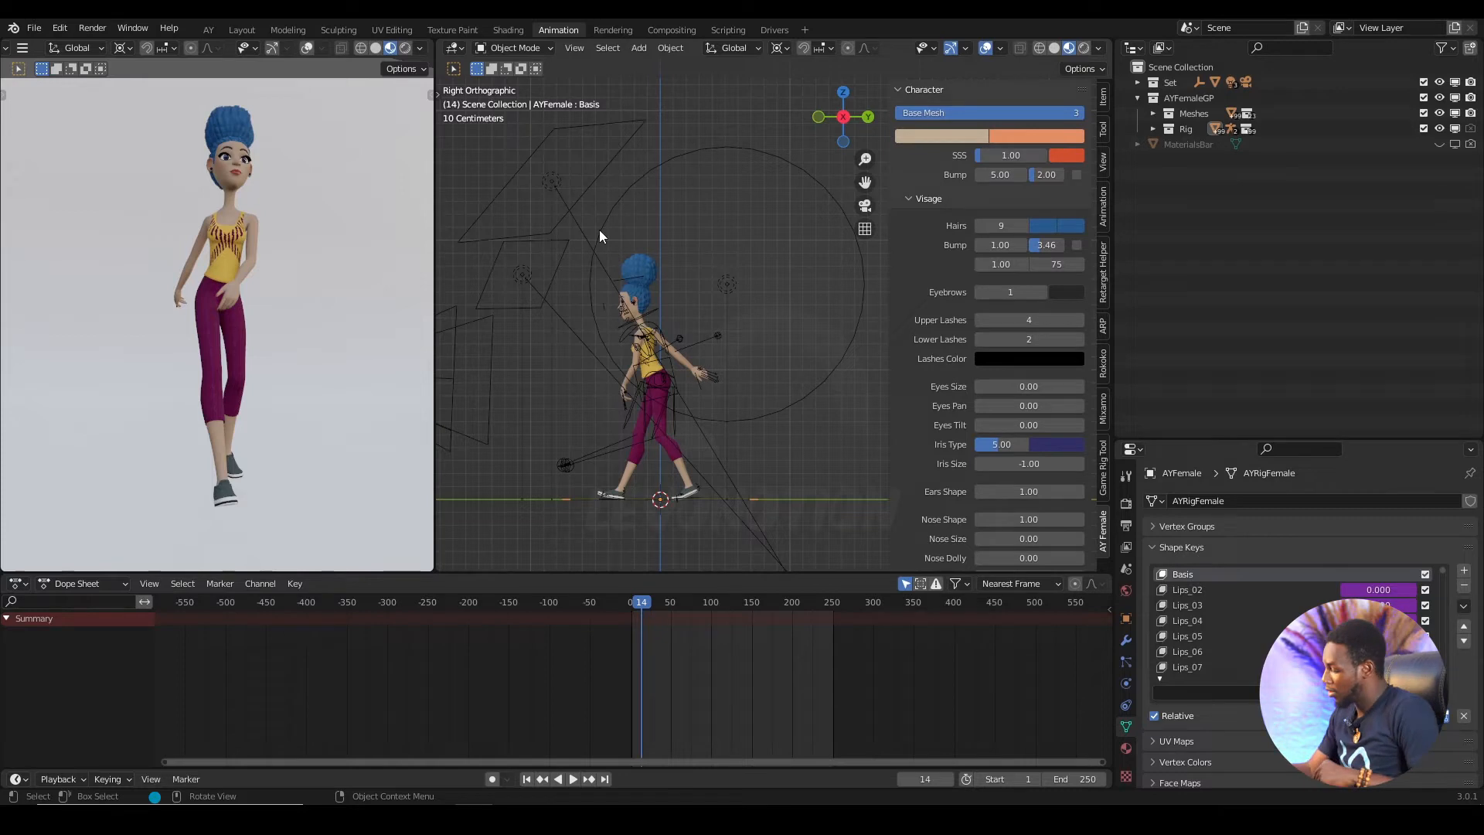
key(KP_9)
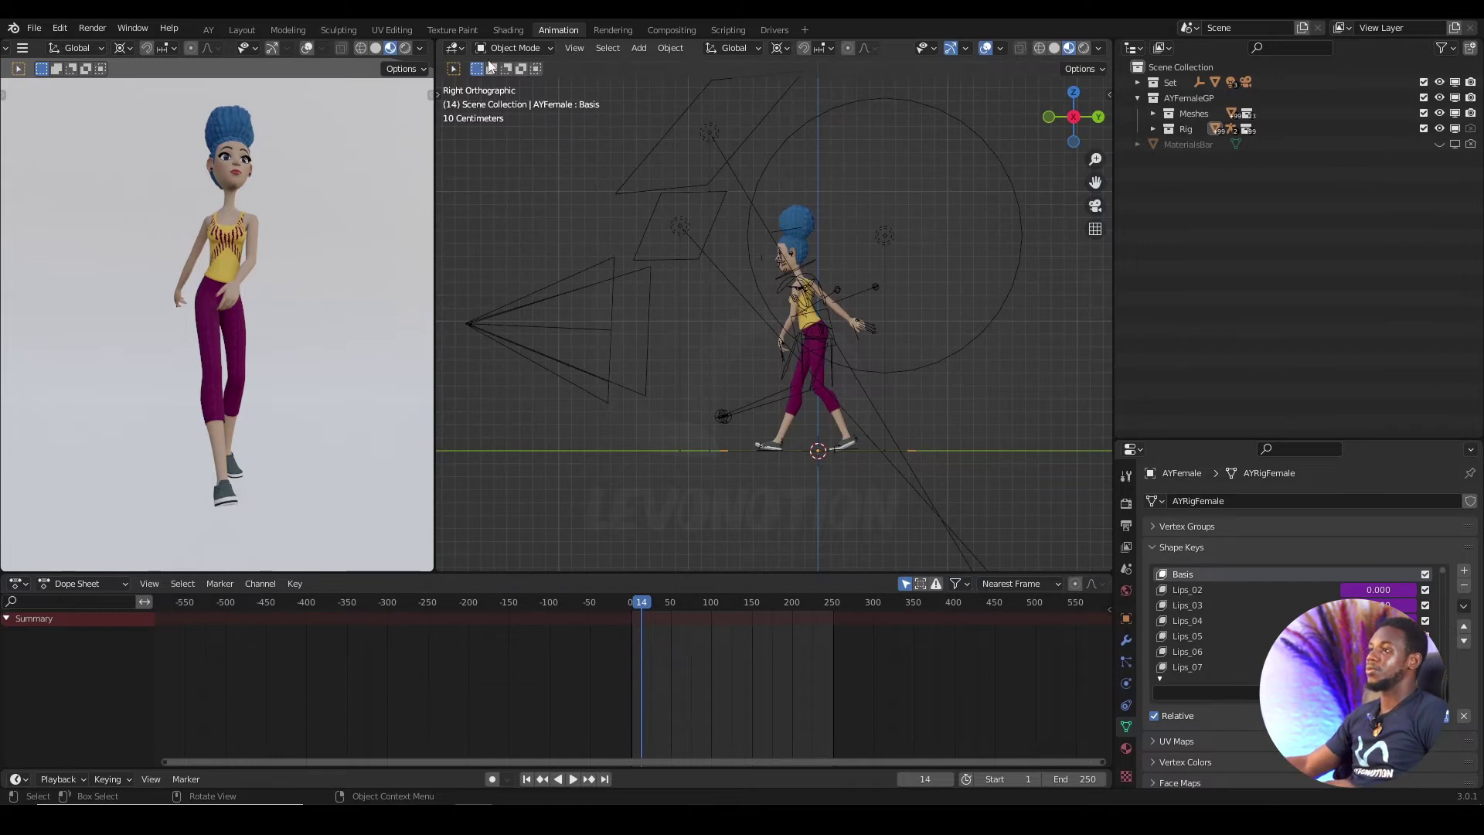
mouse_move(575, 48)
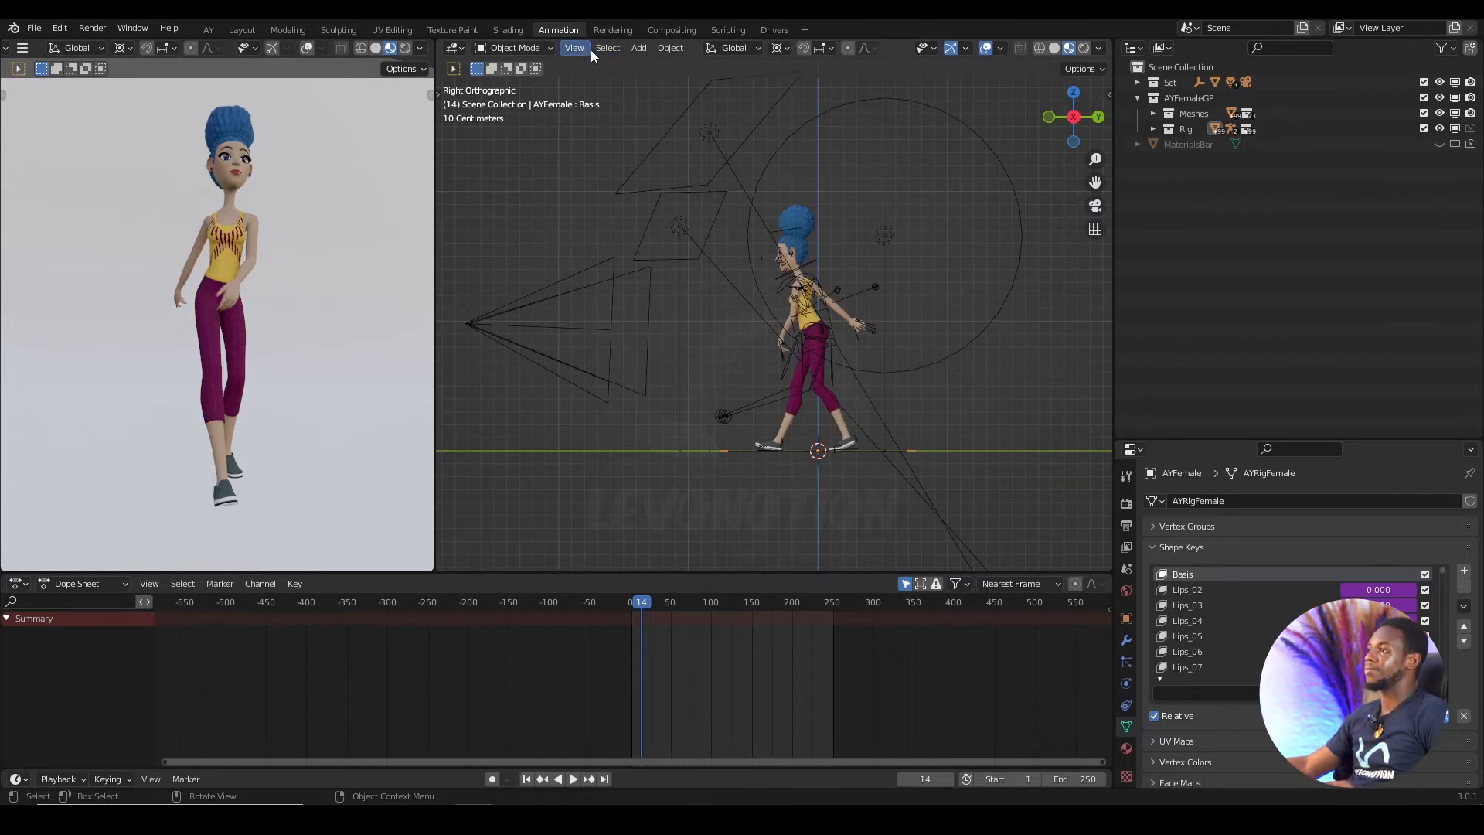
click(575, 47)
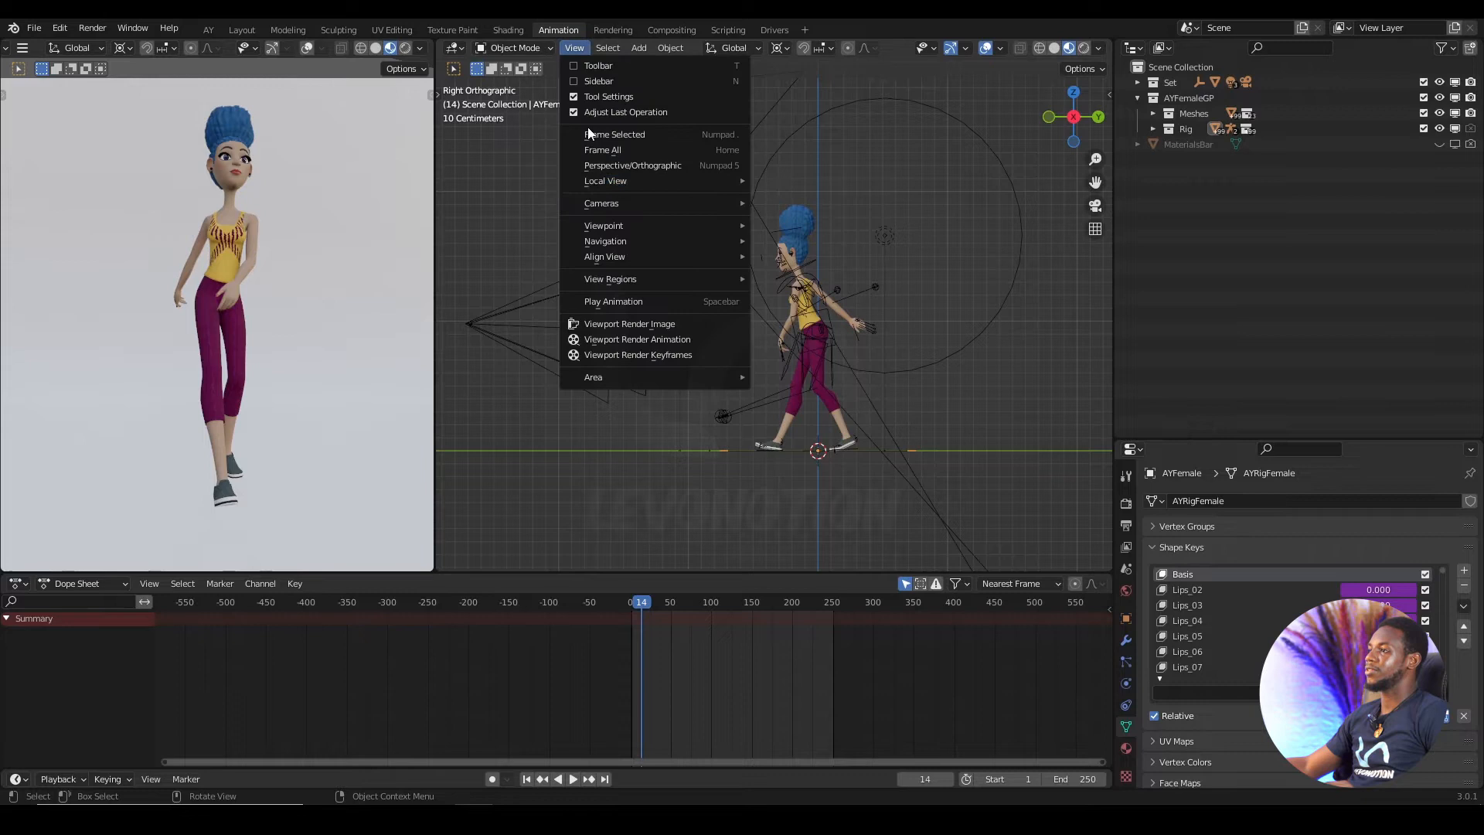
mouse_move(636, 339)
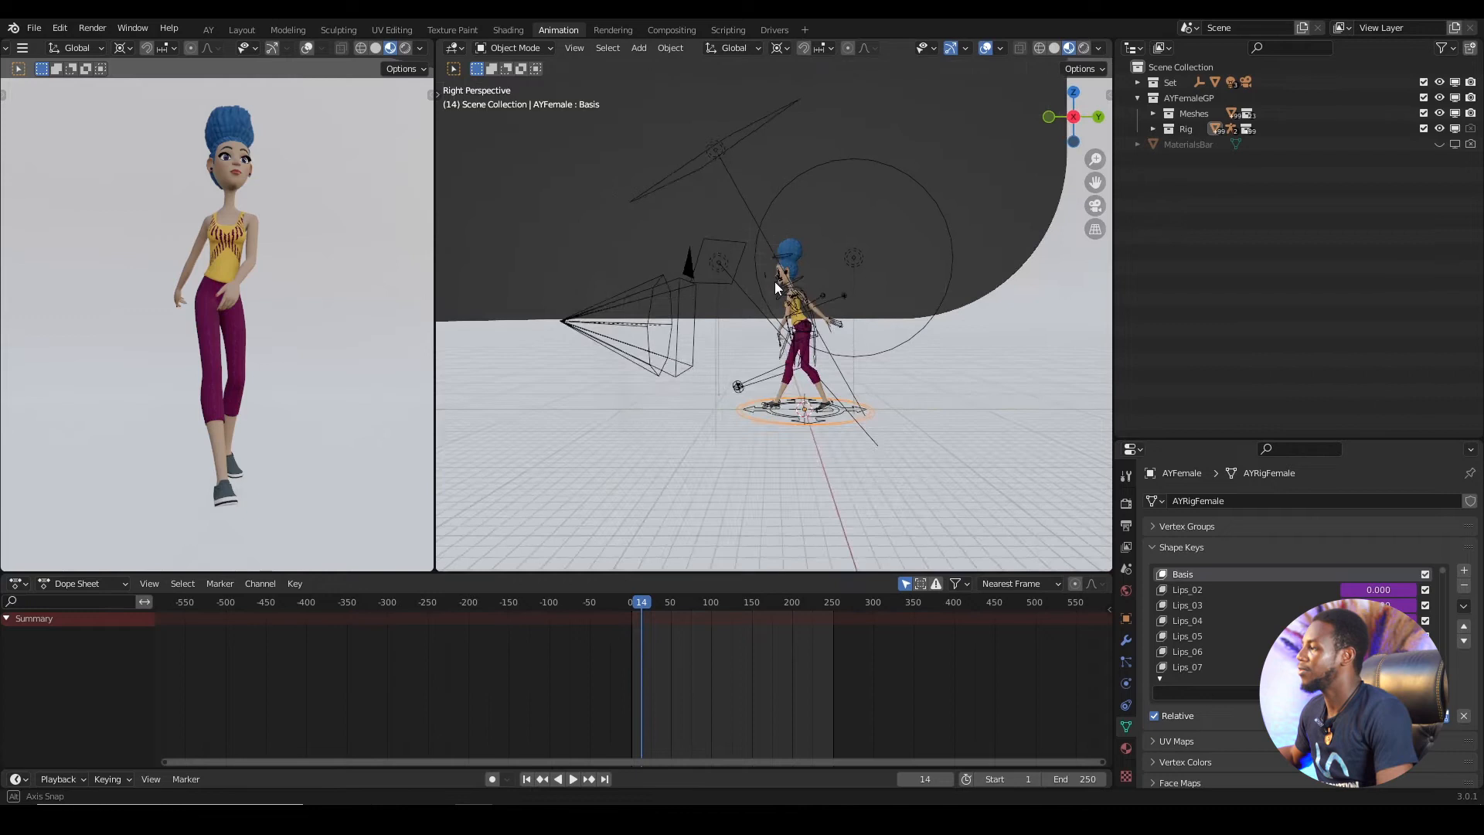
drag(776, 285, 829, 277)
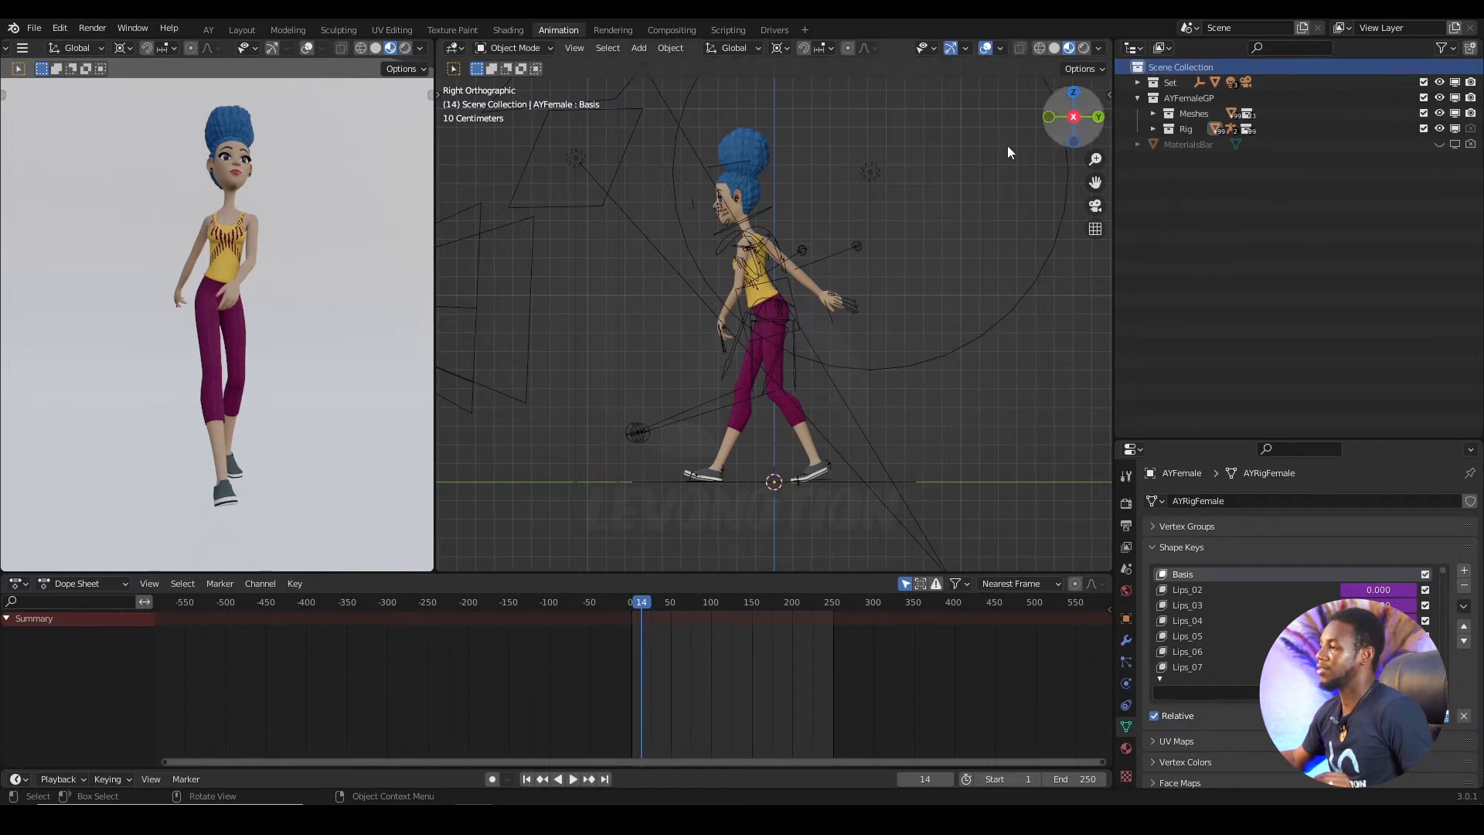
mouse_move(816, 185)
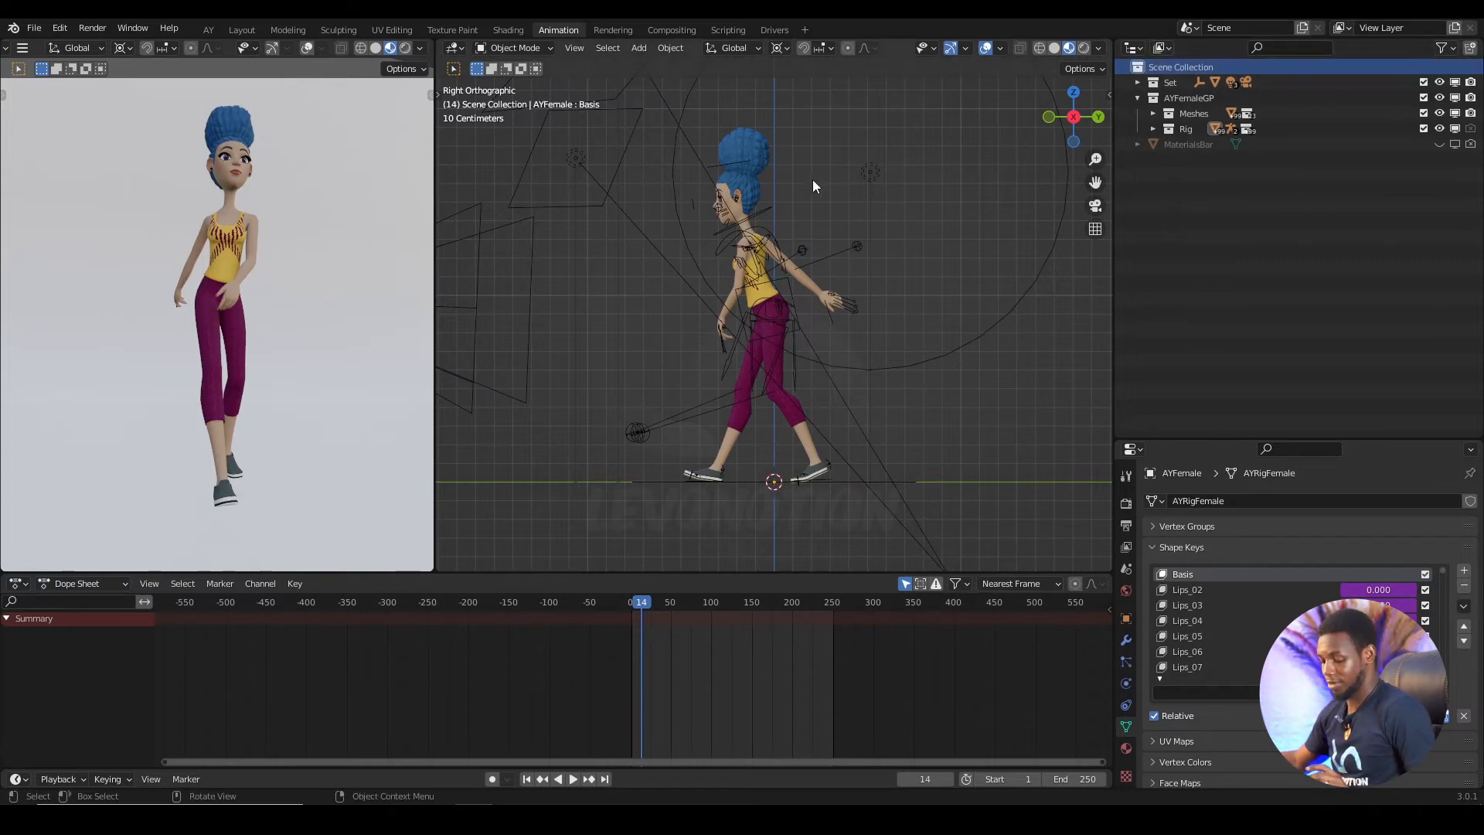
- Add a new camera to the scene from the Add menu
click(638, 47)
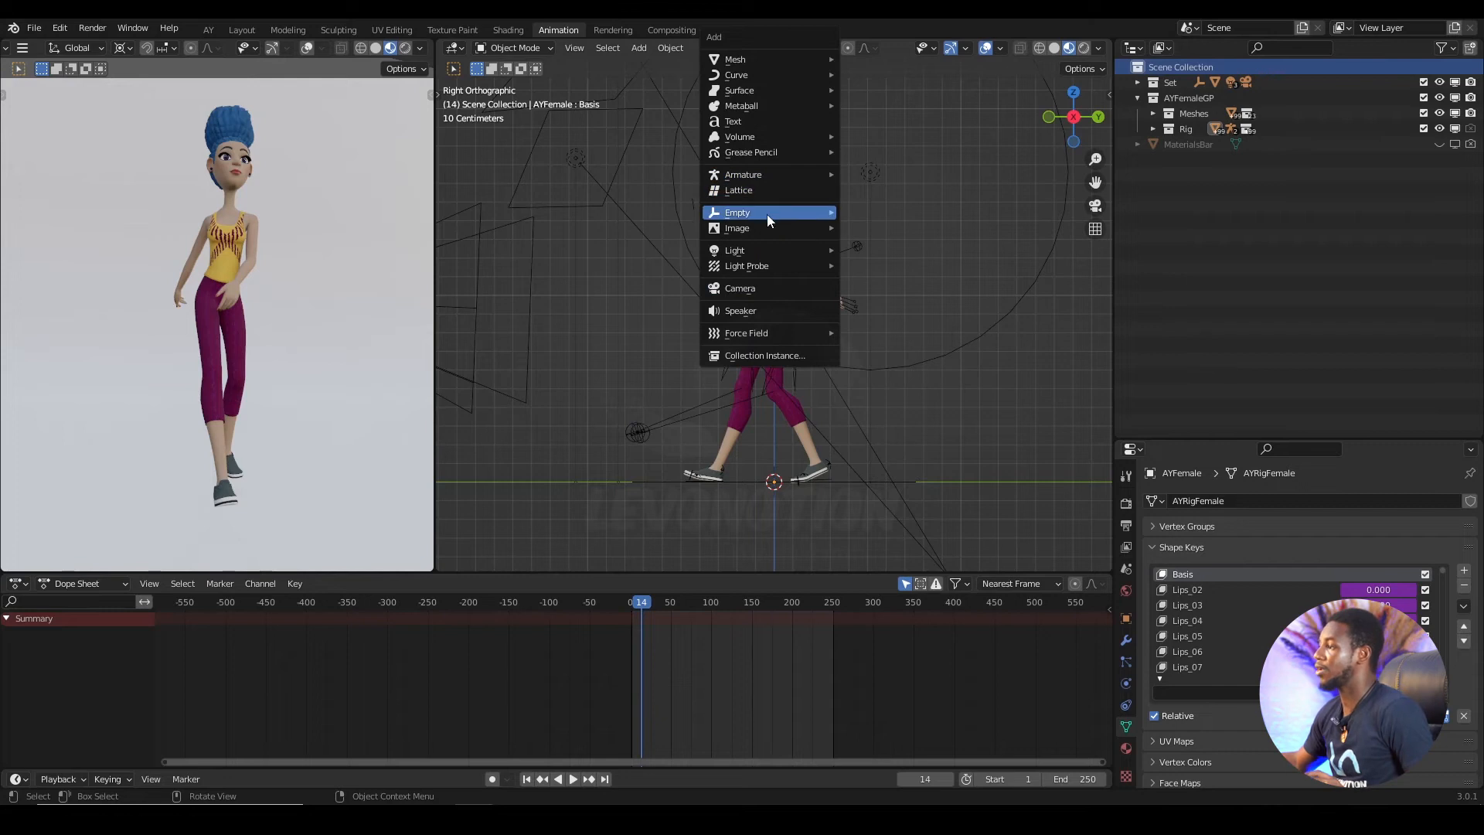
click(738, 288)
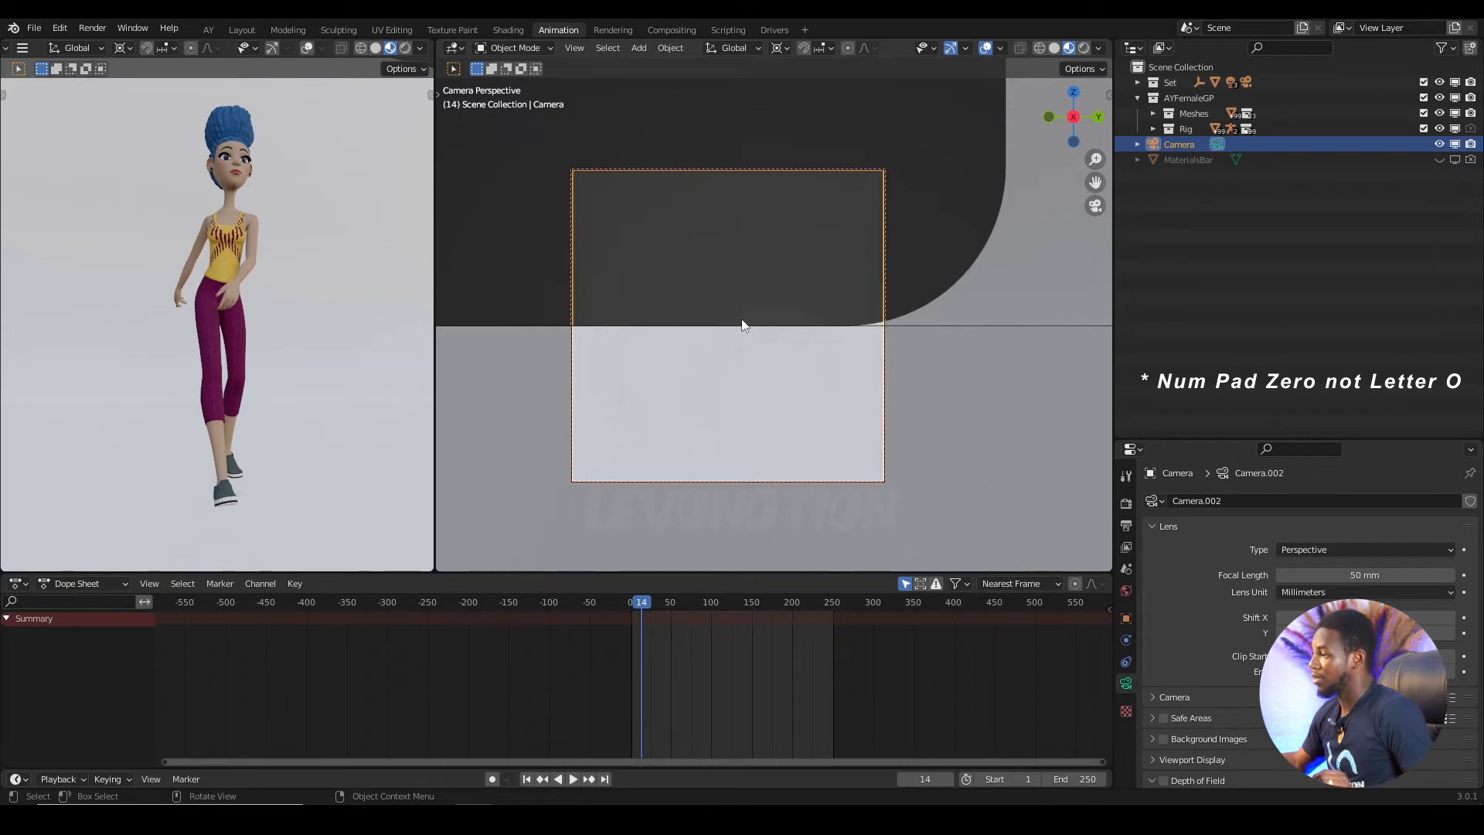
- Enable Camera to View in the sidebar and pan to frame the walking character side-on
key(N)
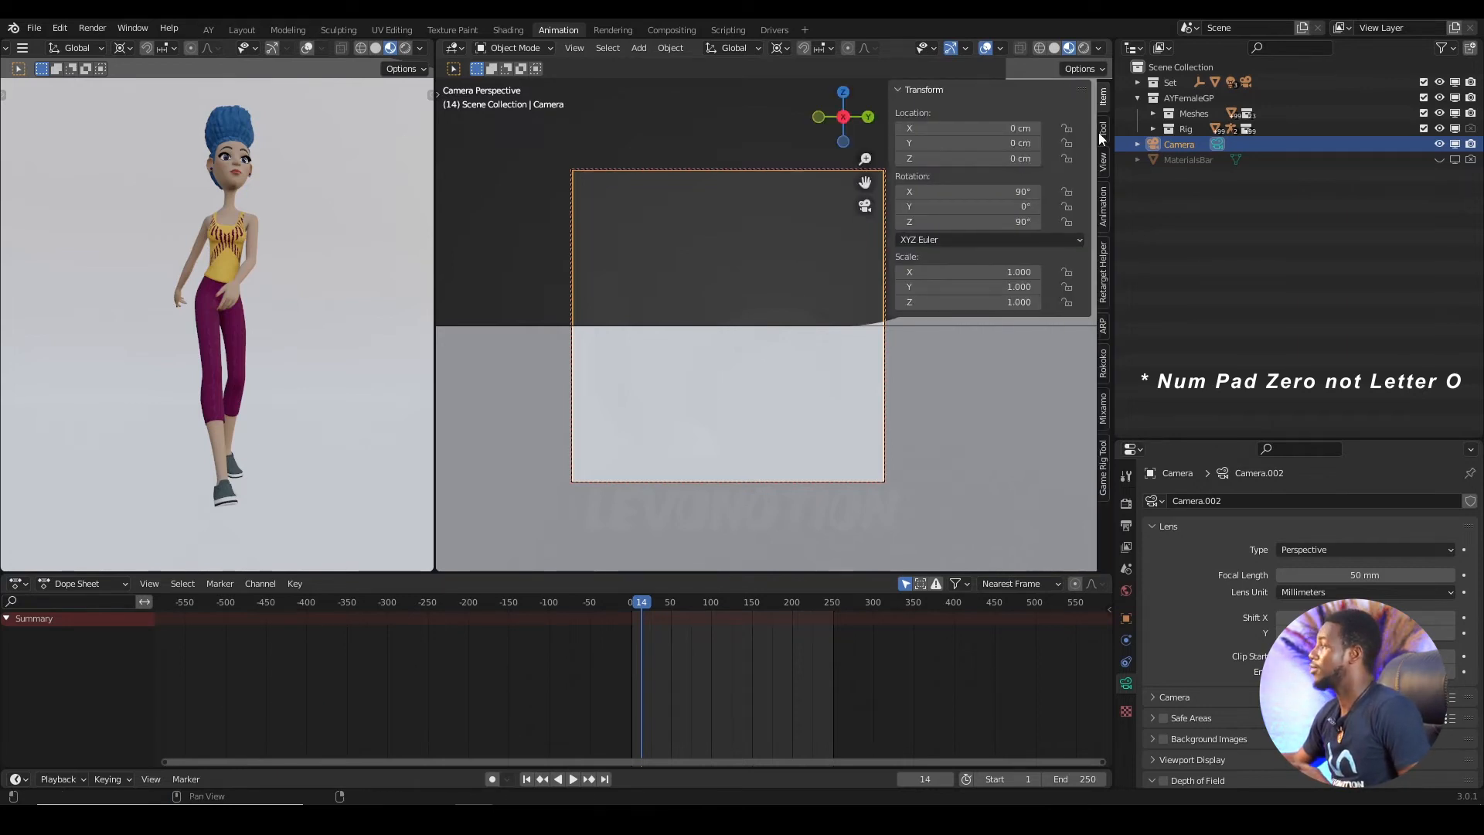
click(1104, 152)
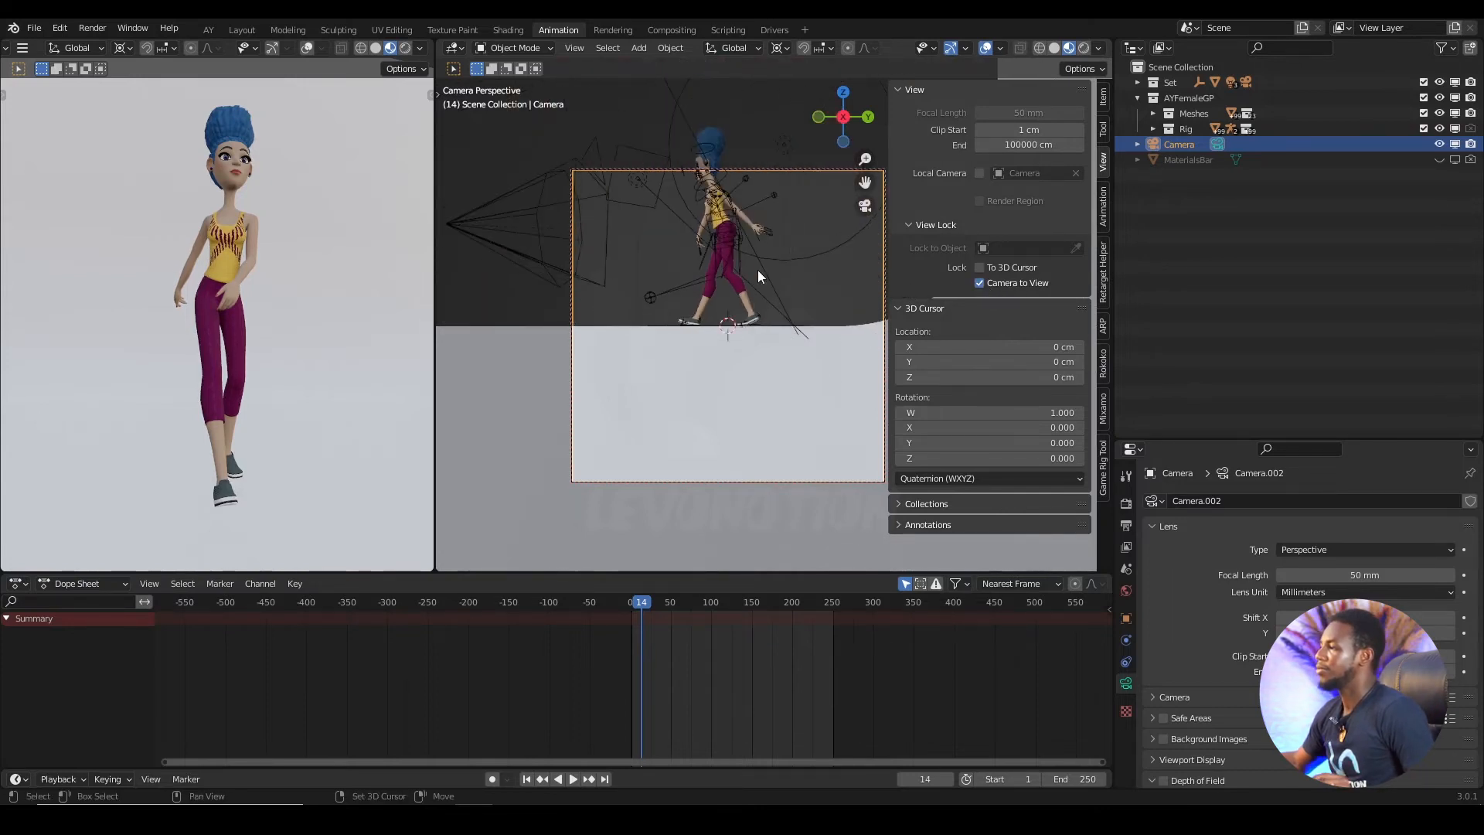
drag(757, 275, 752, 336)
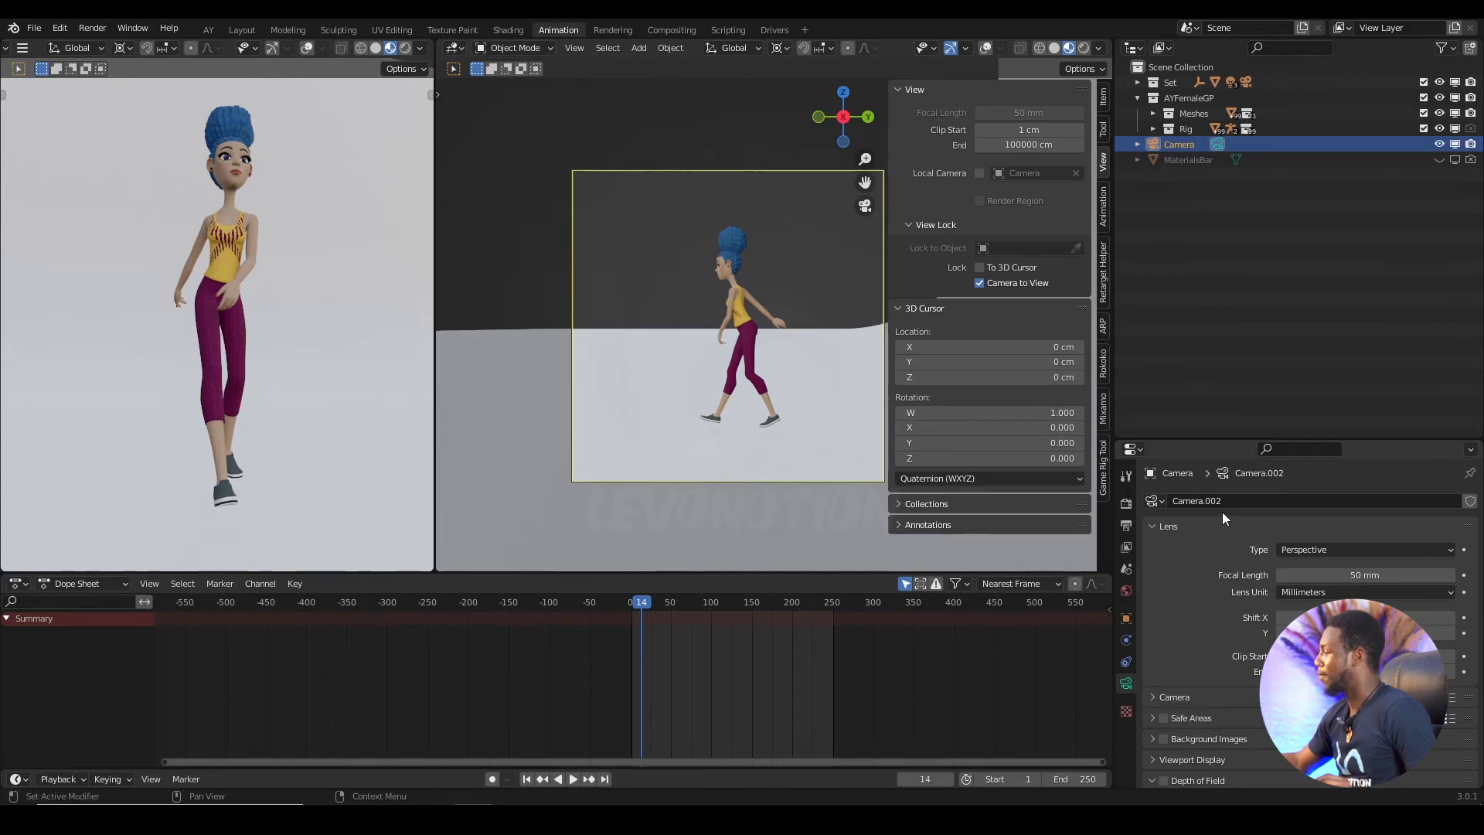
- Set the camera lens Type to Orthographic, keeping Orthographic Scale 6.000
click(1363, 550)
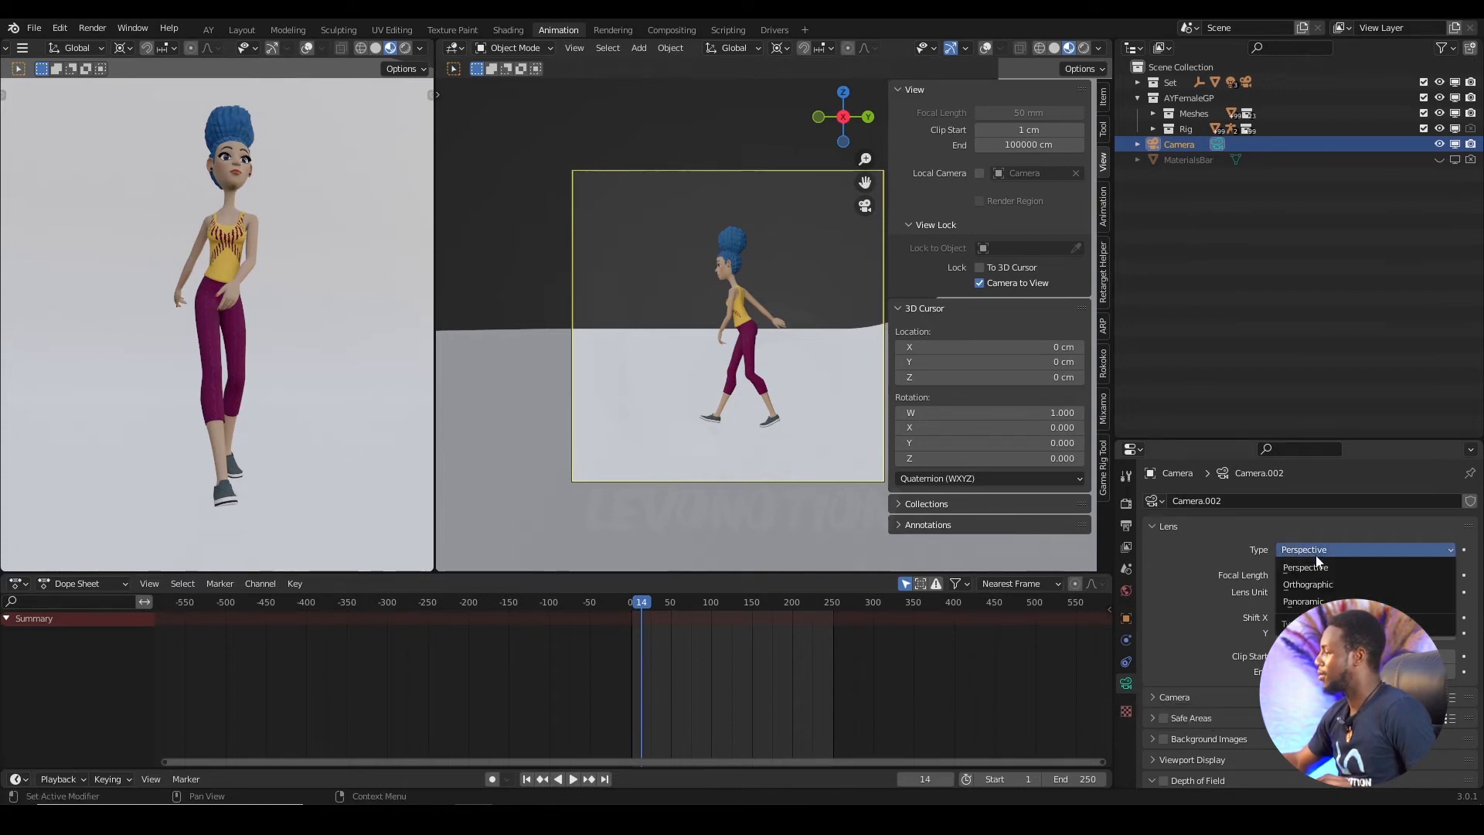
click(1307, 584)
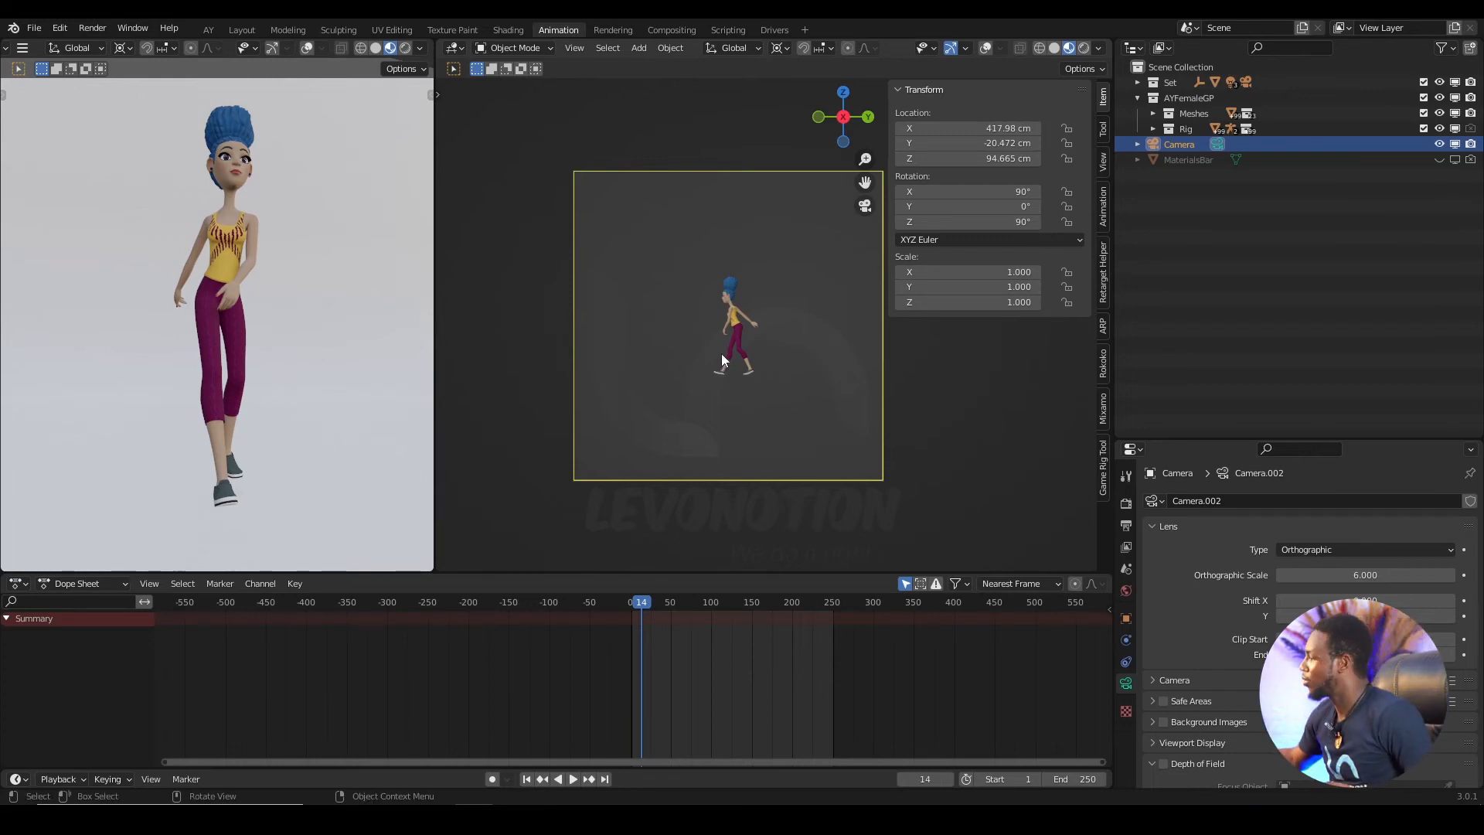
mouse_move(717, 319)
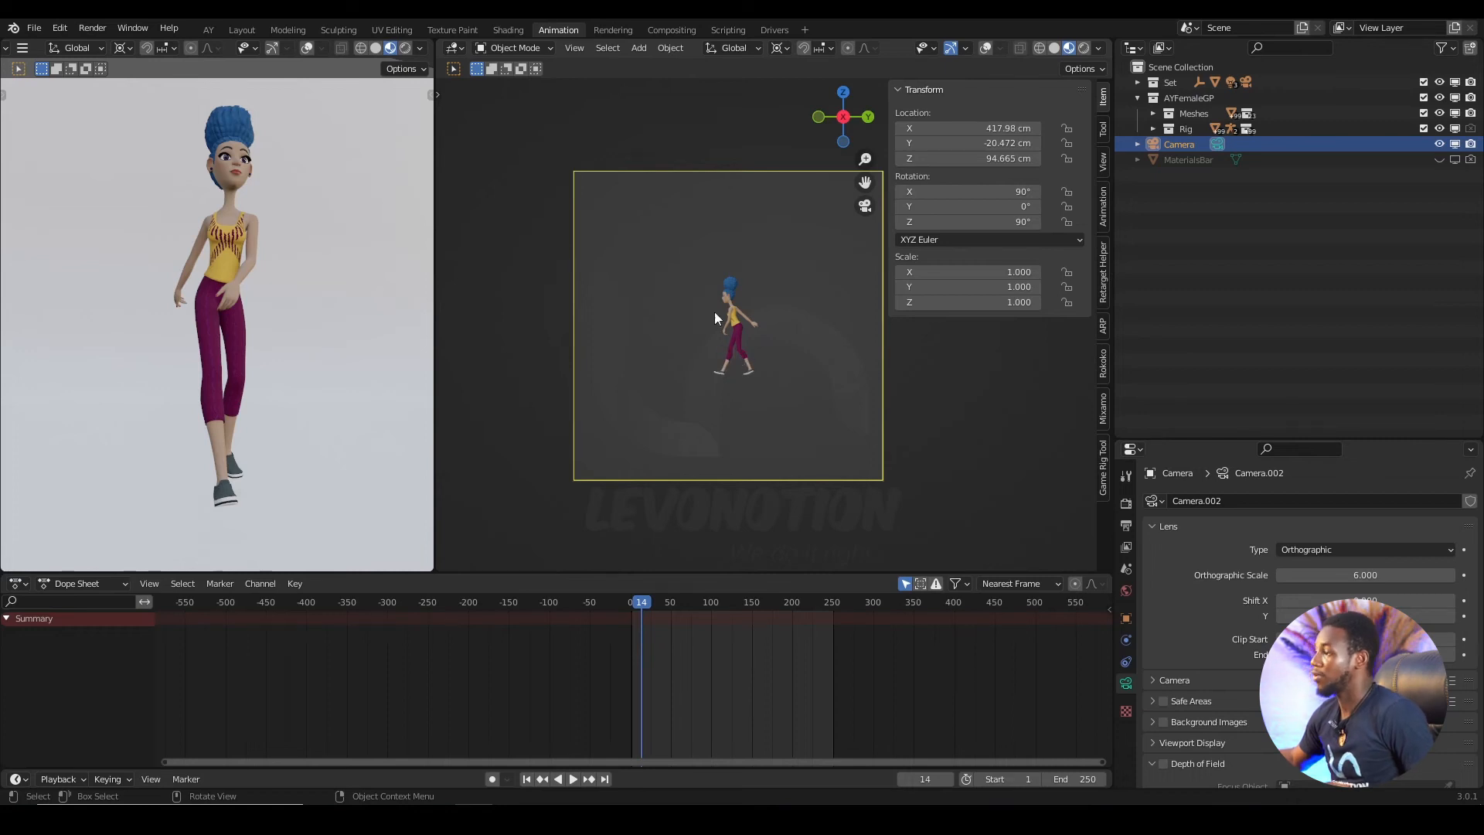